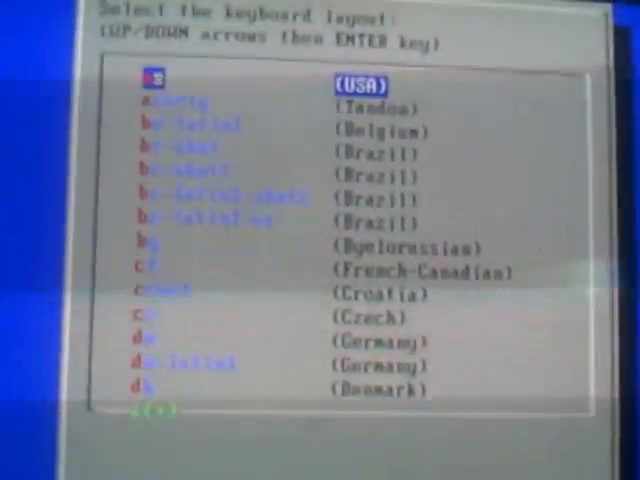
Accept 'us (USA)' as the keyboard layout.
{"action": "key", "text": "Return"}
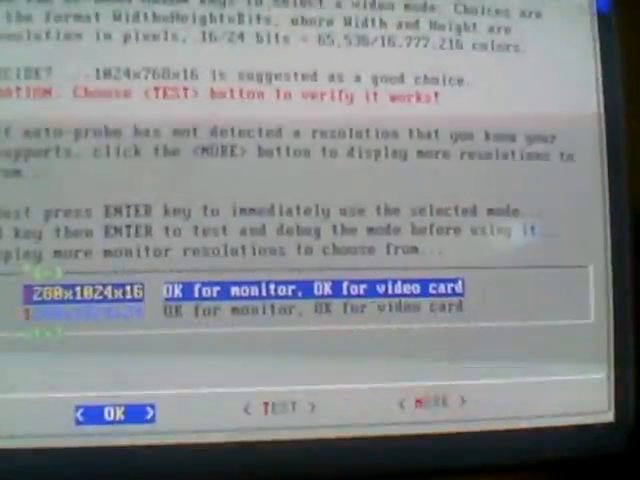
Select the second listed screen resolution as the video mode.
{"action": "key", "text": "Down"}
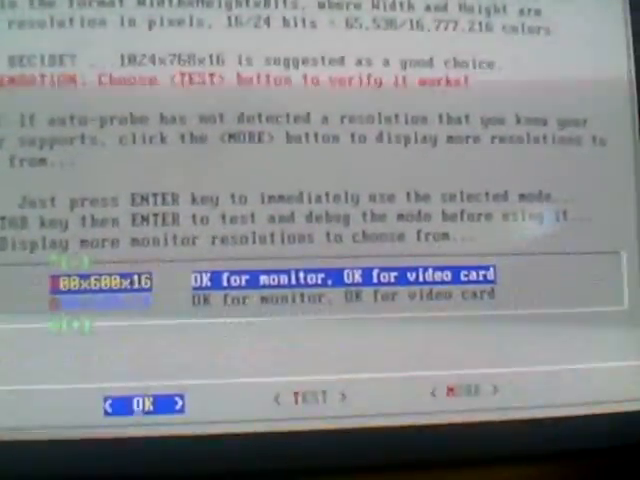
{"action": "key", "text": "Down"}
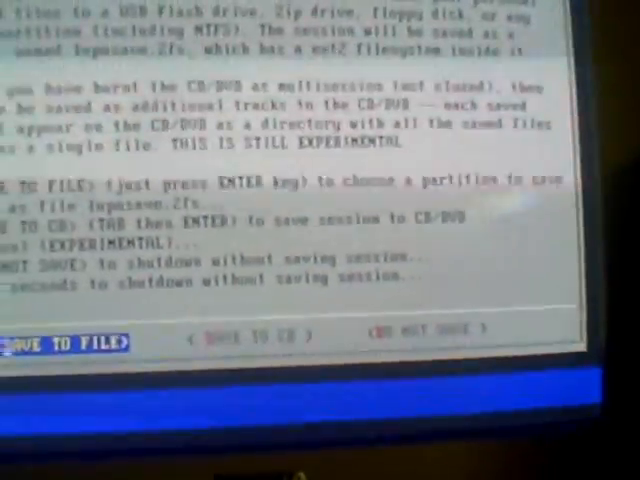
Choose SAVE TO FILE in the session-save dialog.
{"action": "left_click", "coordinate": [60, 351]}
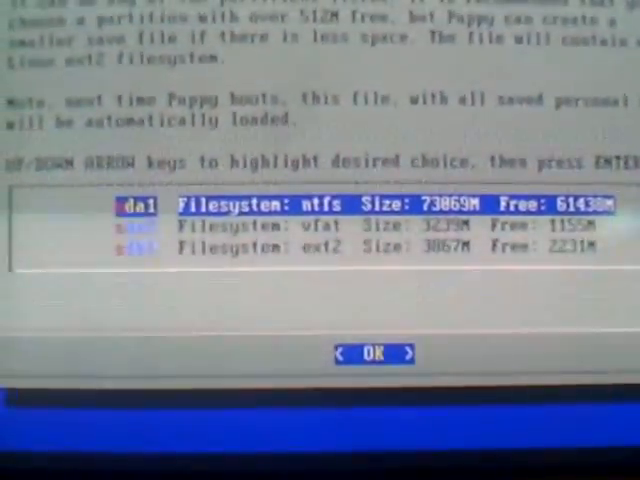
Place the save file on sda1 as ext2 with the default file name.
{"action": "left_click", "coordinate": [374, 354]}
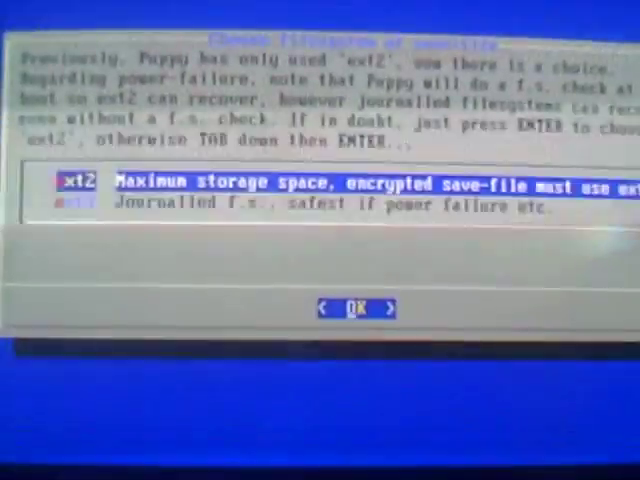
{"action": "left_click", "coordinate": [357, 308]}
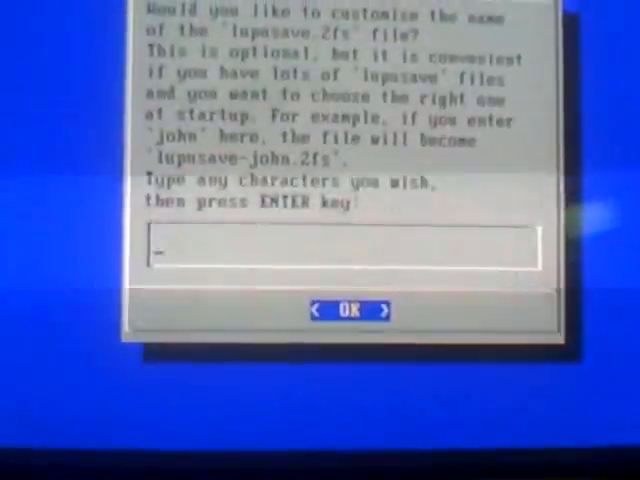
{"action": "left_click", "coordinate": [349, 311]}
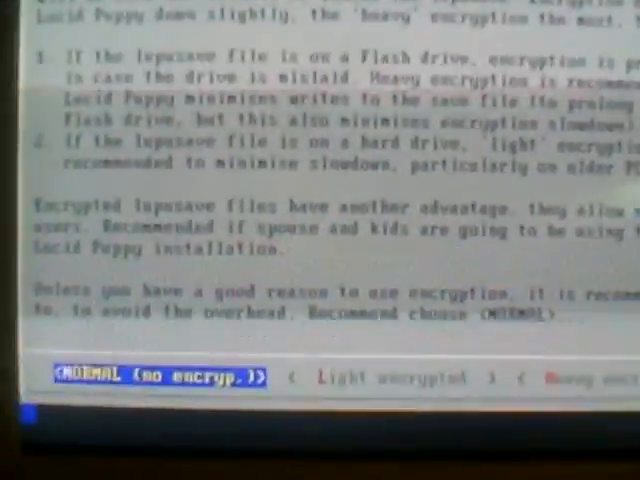